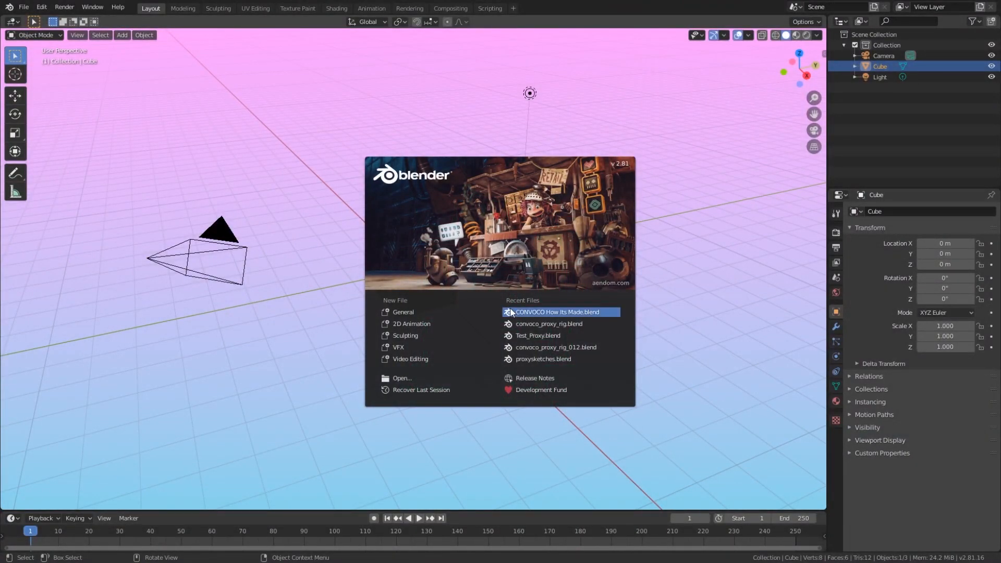
Step: Open CONVOCO How Its Made.blend from the splash screen's Recent Files
{"action": "left_click", "coordinate": [561, 312]}
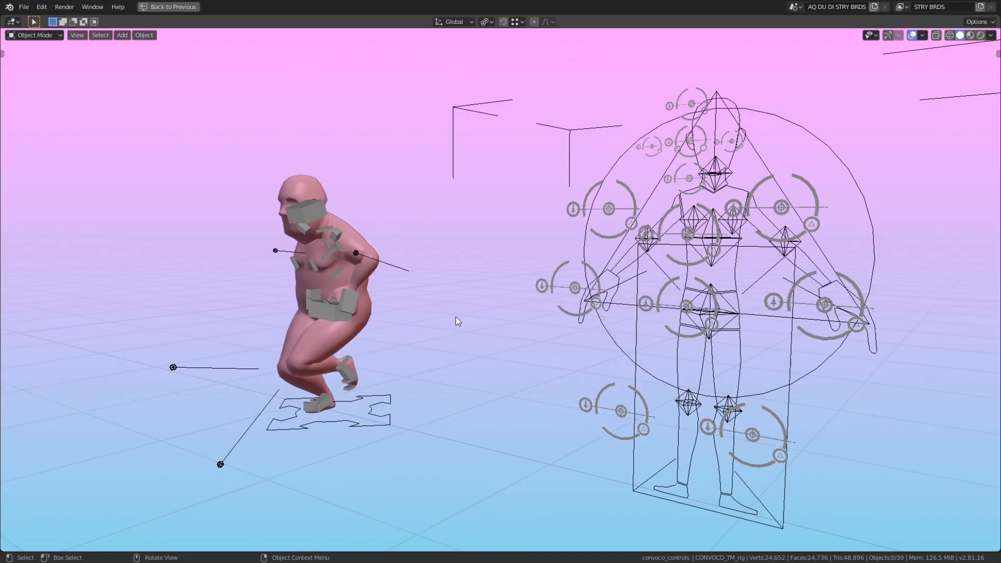
{"action": "mouse_move", "coordinate": [473, 301]}
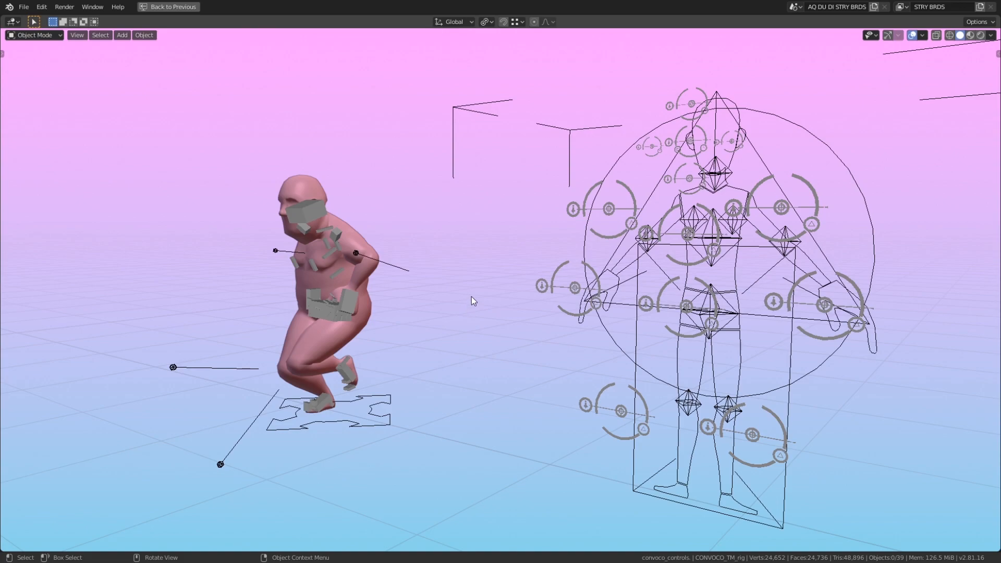
{"action": "key", "text": "space"}
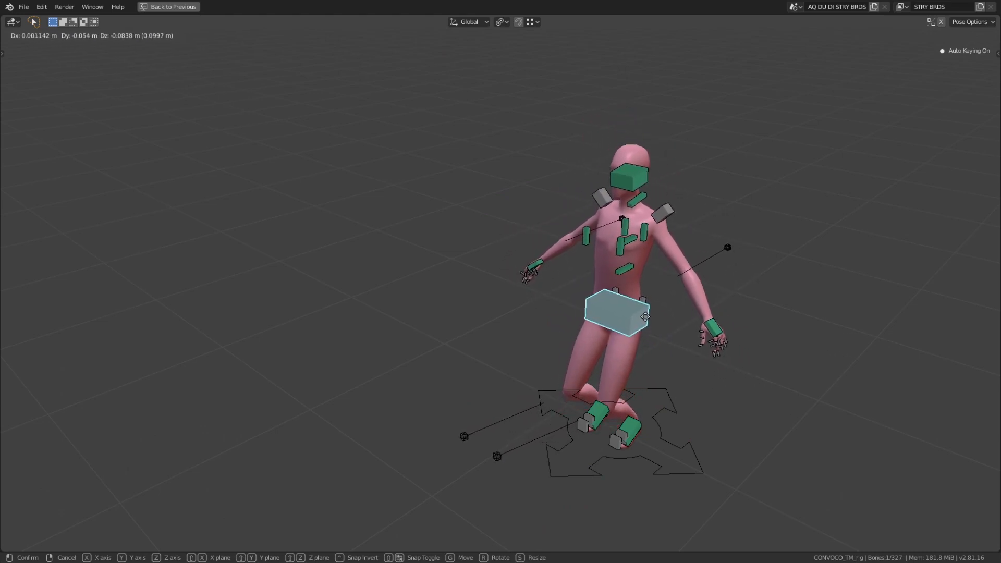
Step: Move the hips control, preview the Triangle_REF and Sex_REF shape keys, and scale the left arm
{"action": "key", "text": "y"}
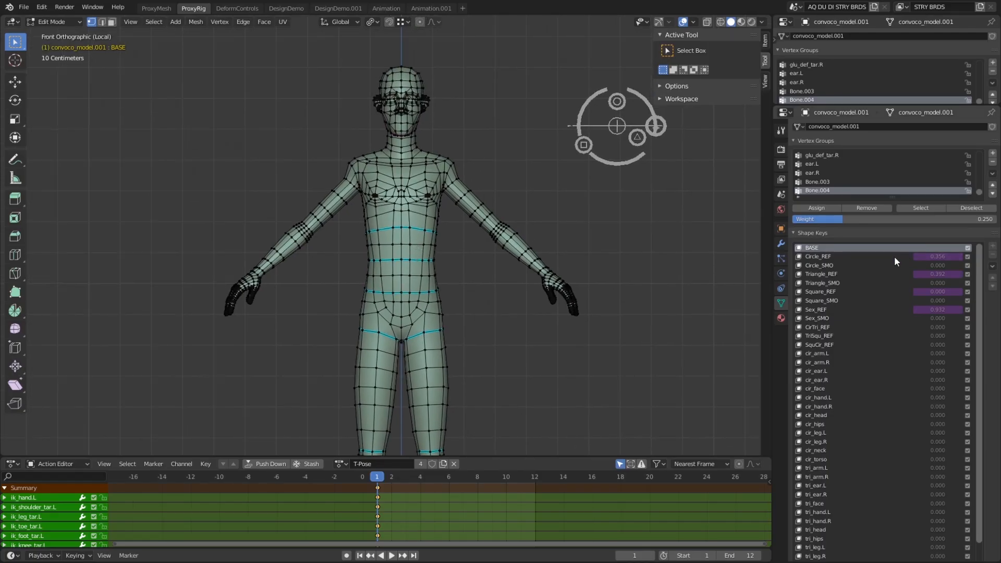
{"action": "left_click", "coordinate": [822, 273]}
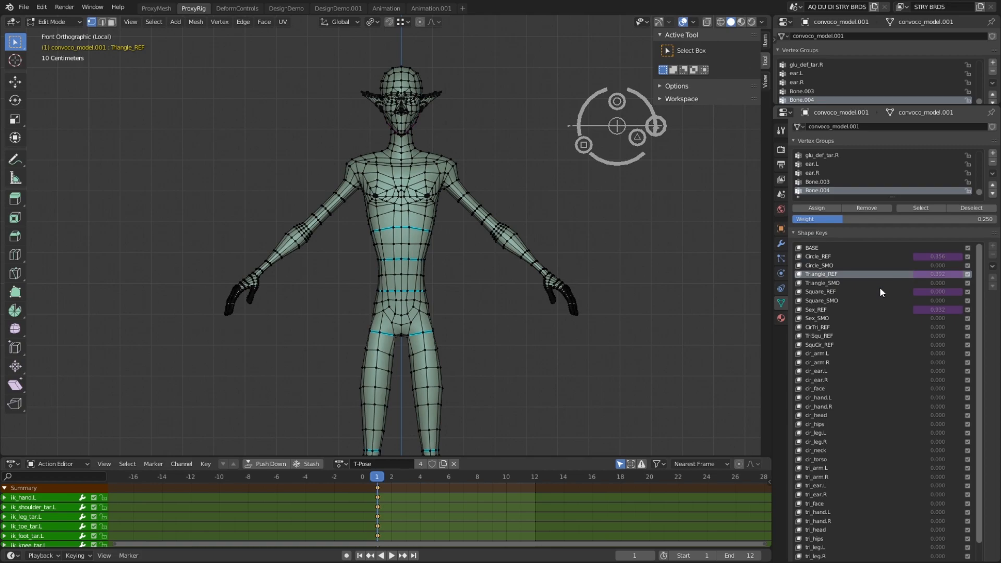
{"action": "left_click", "coordinate": [843, 309]}
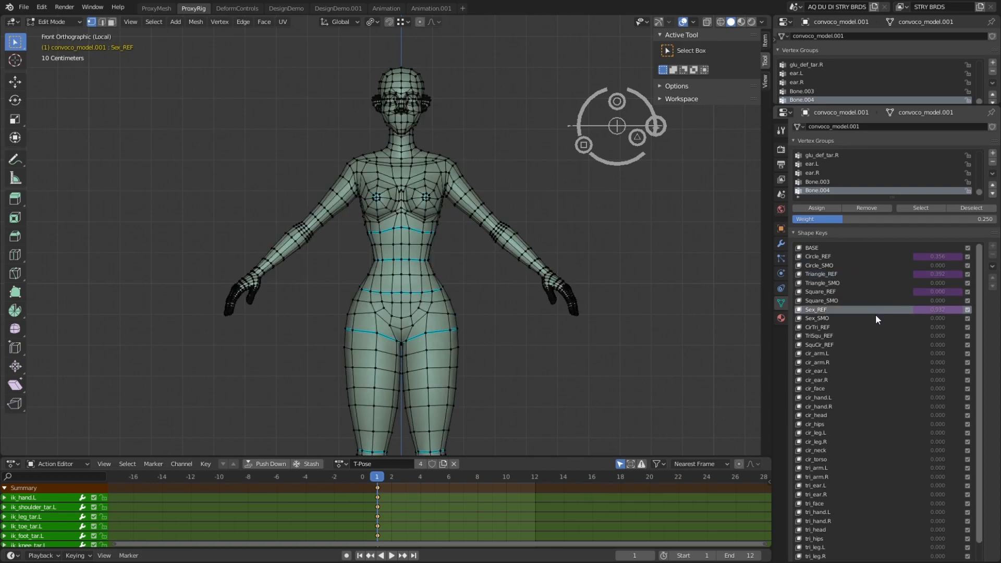
{"action": "left_click", "coordinate": [818, 327]}
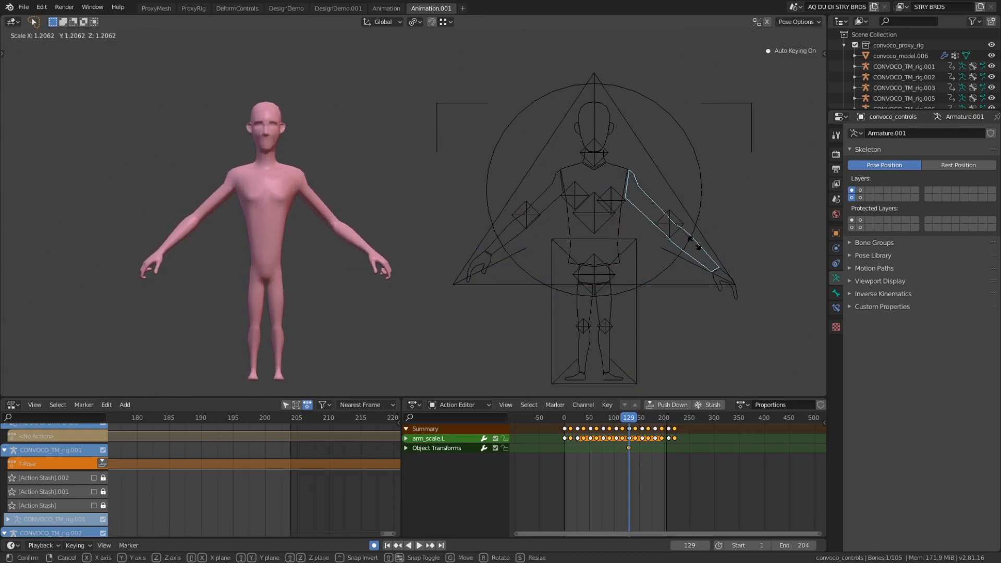
{"action": "left_click", "coordinate": [607, 215]}
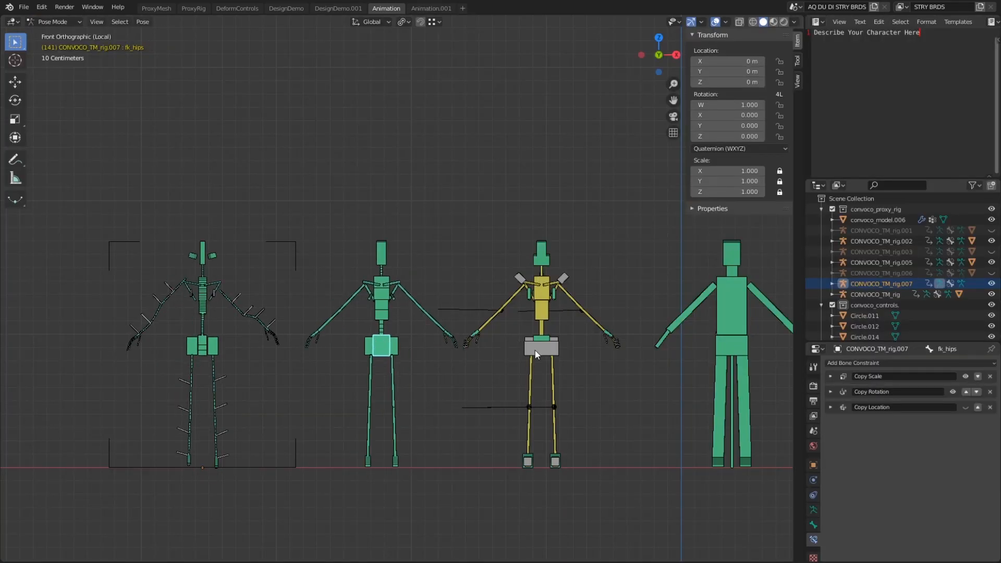
Step: Select the fk_hips bones of the rig variants to inspect their Copy constraints
{"action": "left_click", "coordinate": [541, 346]}
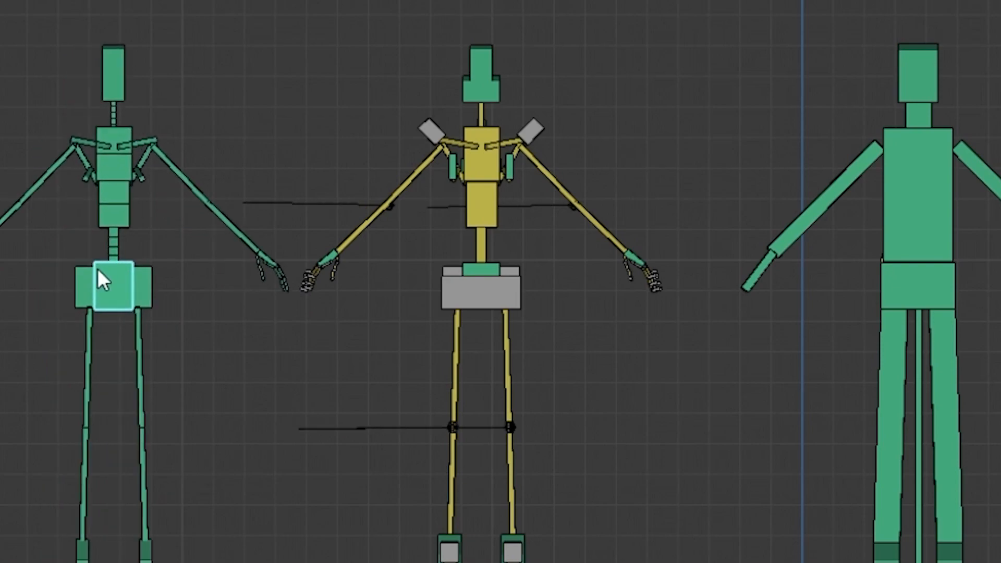
{"action": "mouse_move", "coordinate": [471, 305]}
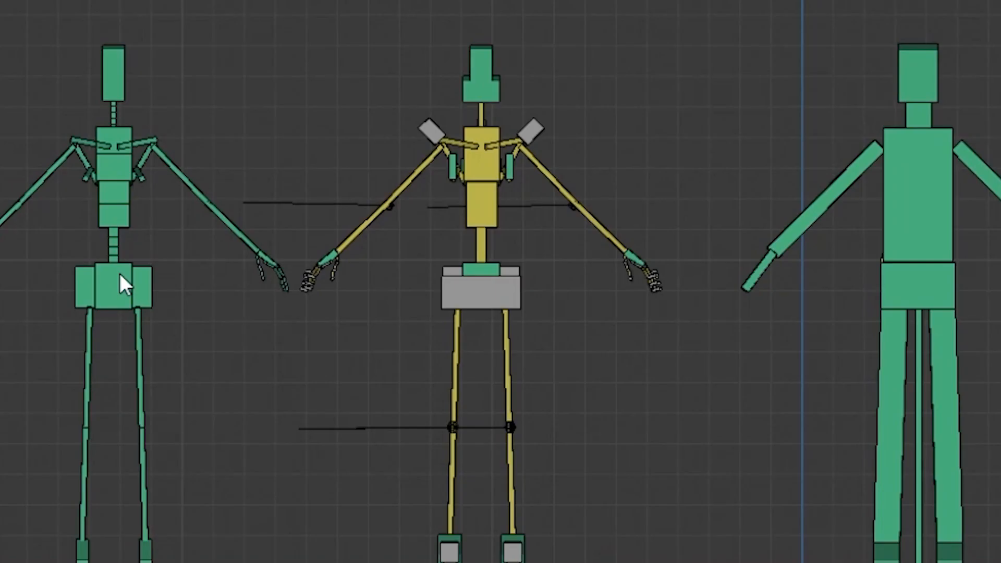
{"action": "left_click", "coordinate": [125, 286]}
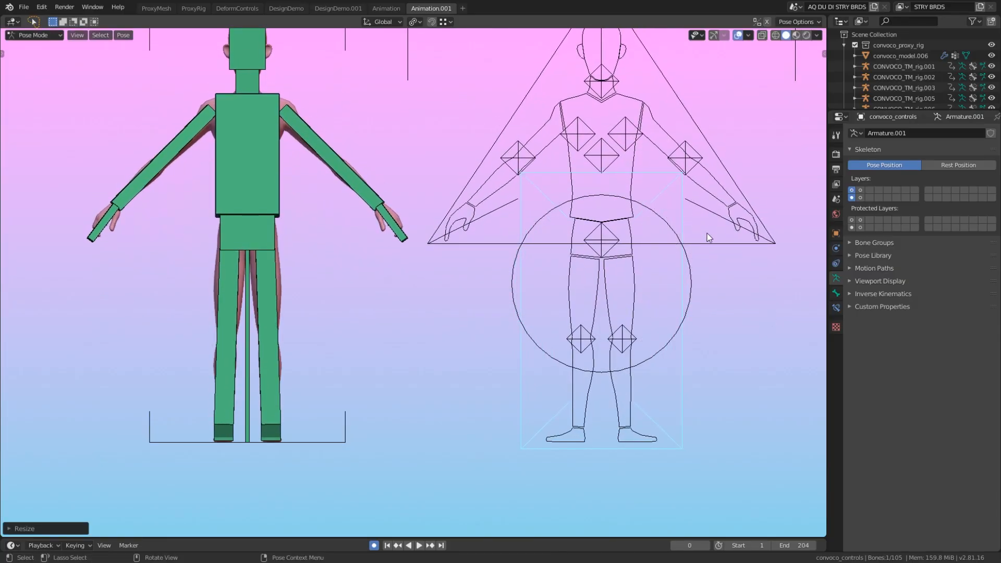
Step: Scale bones on the green box proxy rig so one leg is lifted
{"action": "key", "text": "s"}
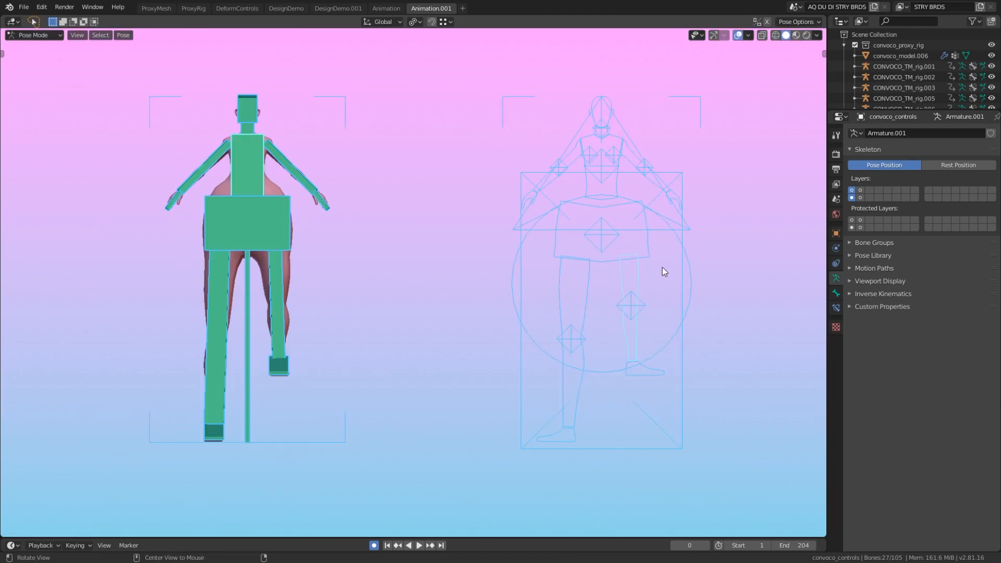
{"action": "key", "text": "s"}
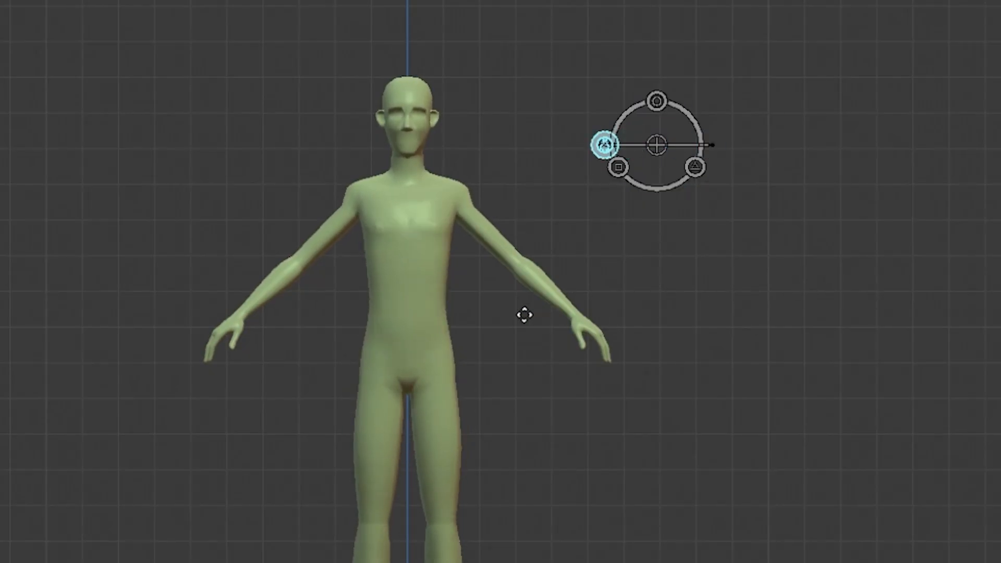
{"action": "mouse_move", "coordinate": [611, 196]}
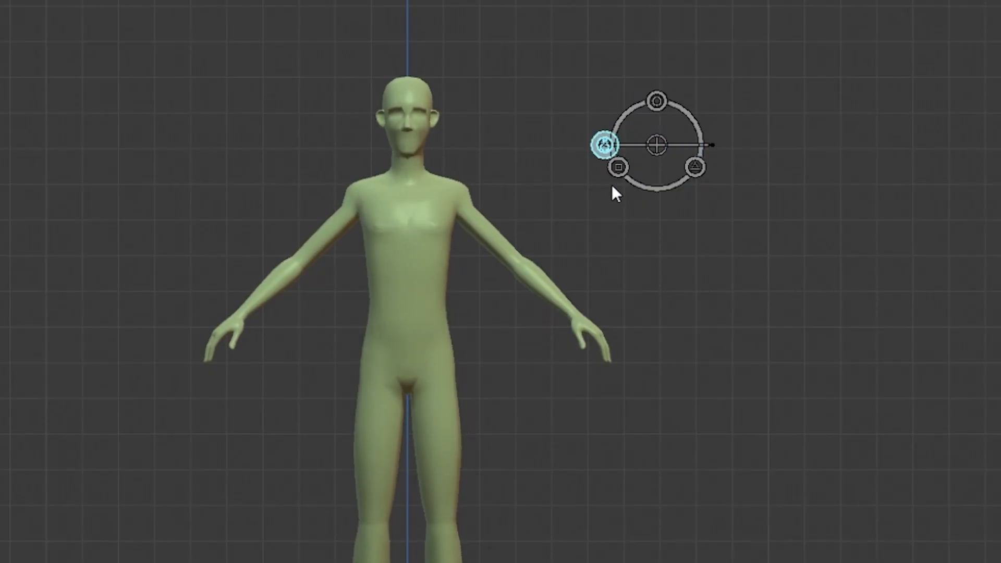
Step: Move the torso circle and square proportion controls to reshape the body toward the slender triangle form
{"action": "left_click", "coordinate": [618, 167]}
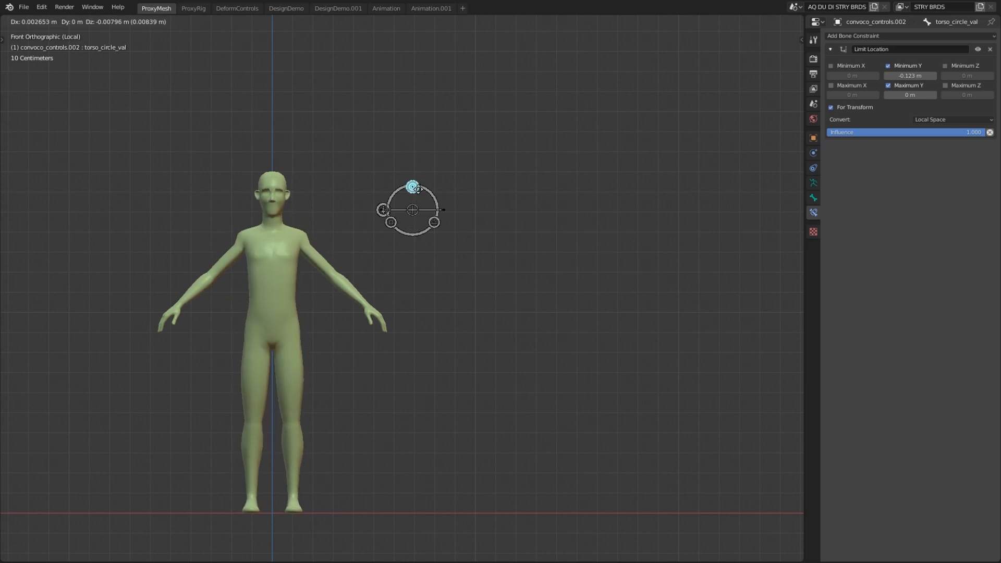
{"action": "left_click", "coordinate": [386, 209]}
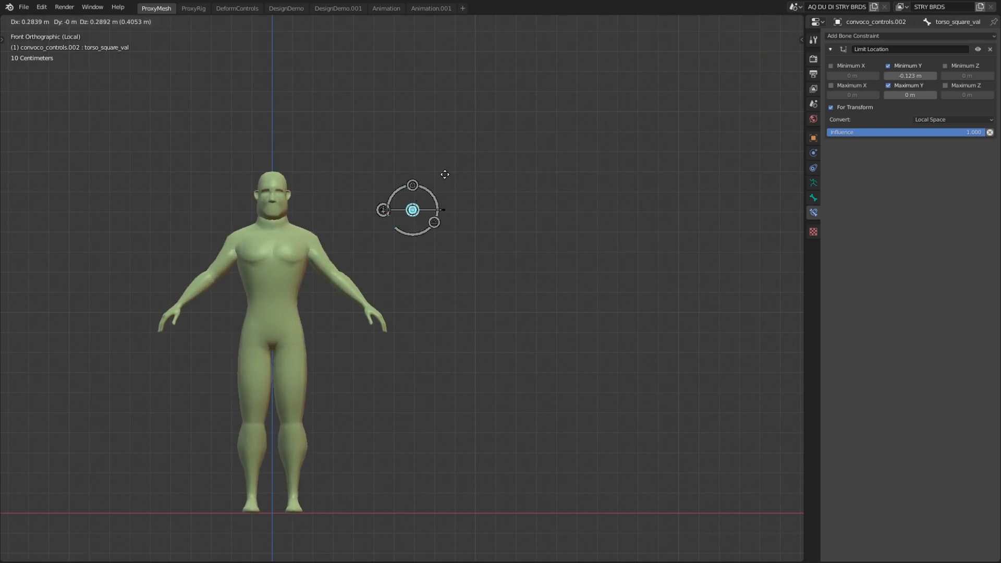
{"action": "left_click", "coordinate": [434, 222]}
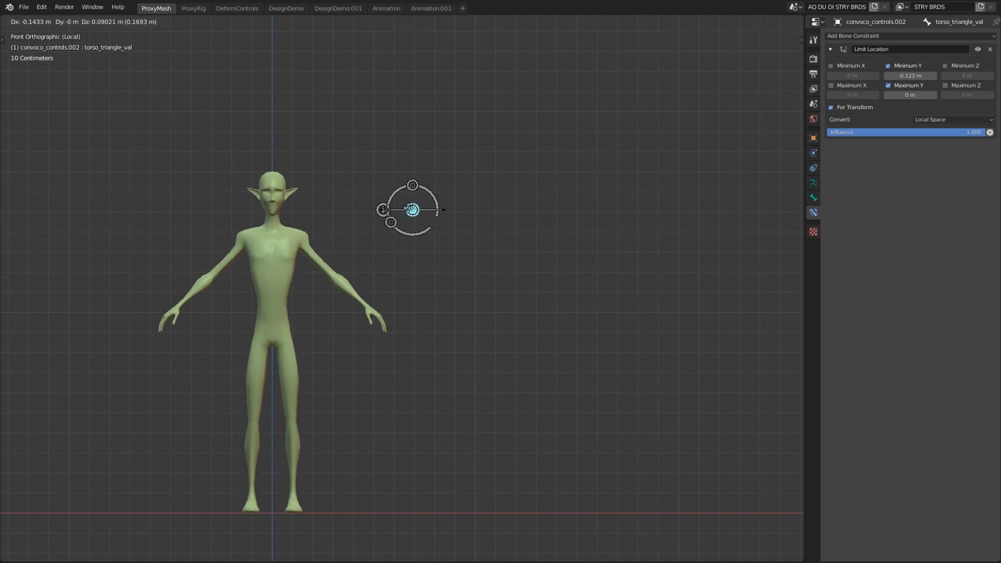
Step: In ProxyRig, preview the Circle_REF and Triangle_REF body shapes
{"action": "left_click", "coordinate": [193, 8]}
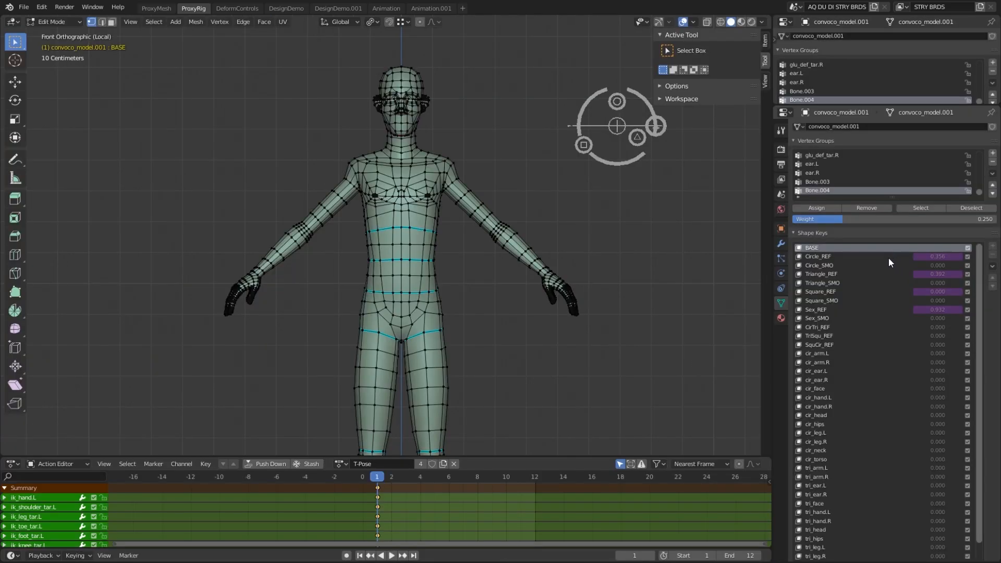
{"action": "left_click", "coordinate": [824, 256]}
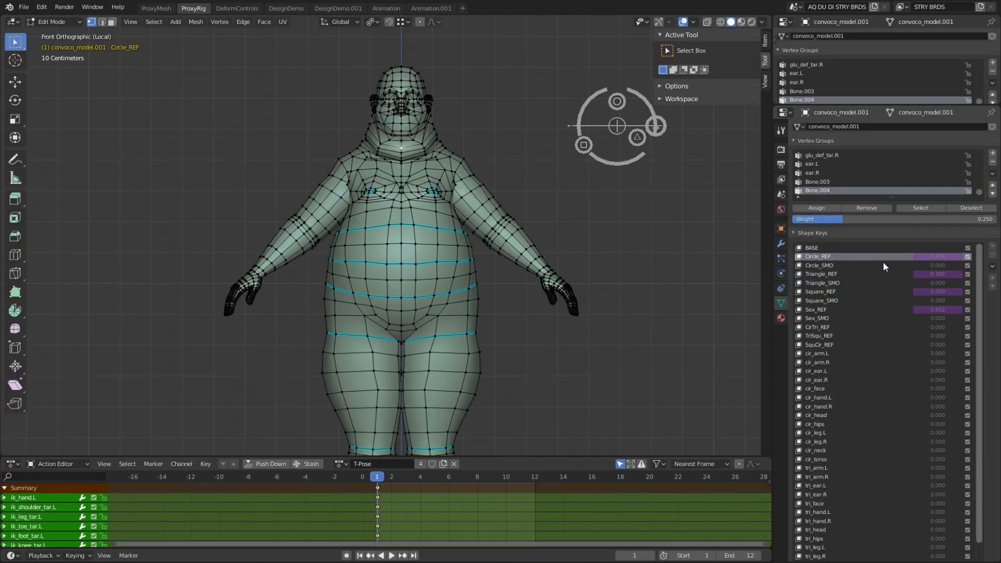
{"action": "left_click", "coordinate": [821, 273]}
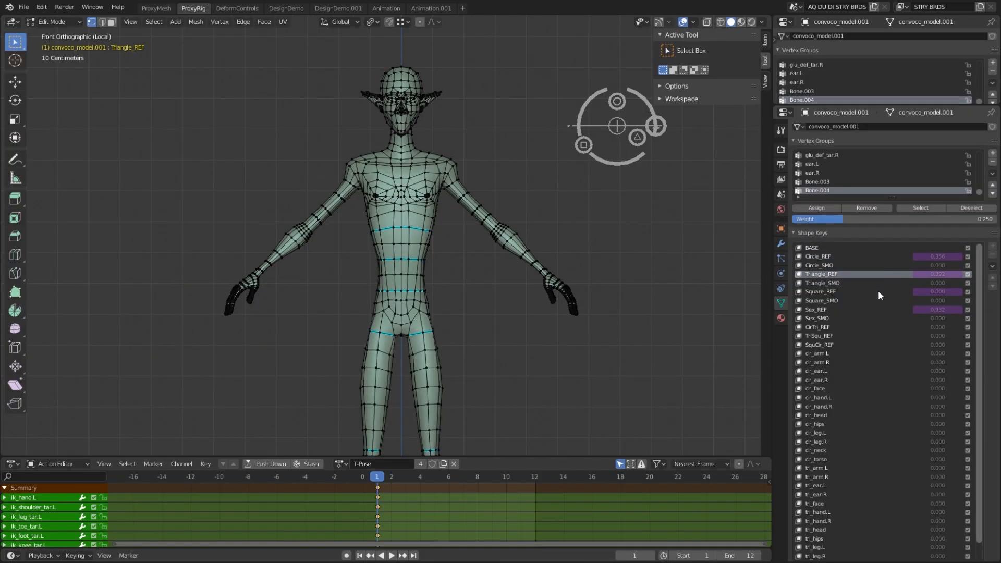
{"action": "left_click", "coordinate": [819, 291]}
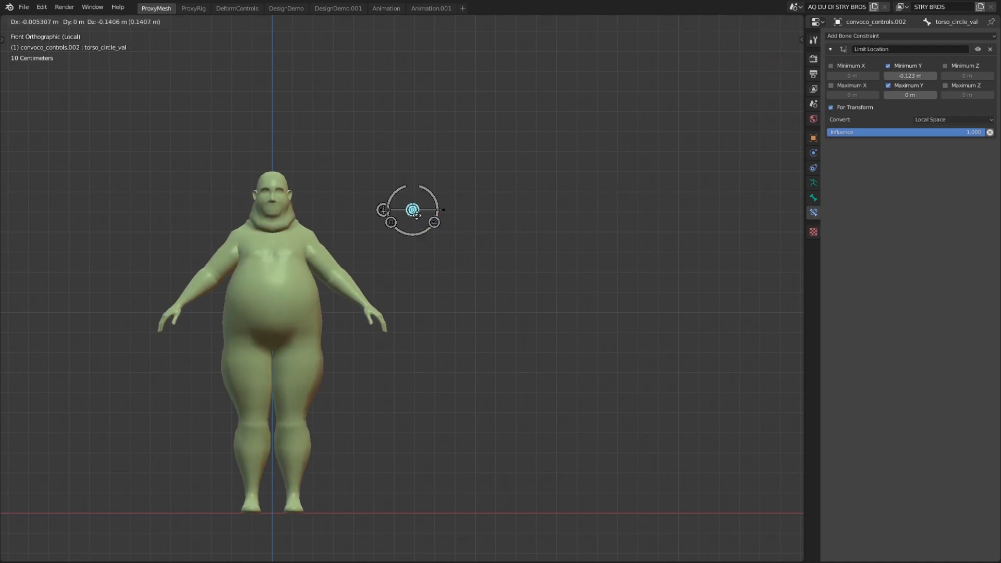
Step: Preview Circle_REF, Sex_REF and Triangle_REF again, returning to the base shape between
{"action": "left_click", "coordinate": [193, 9]}
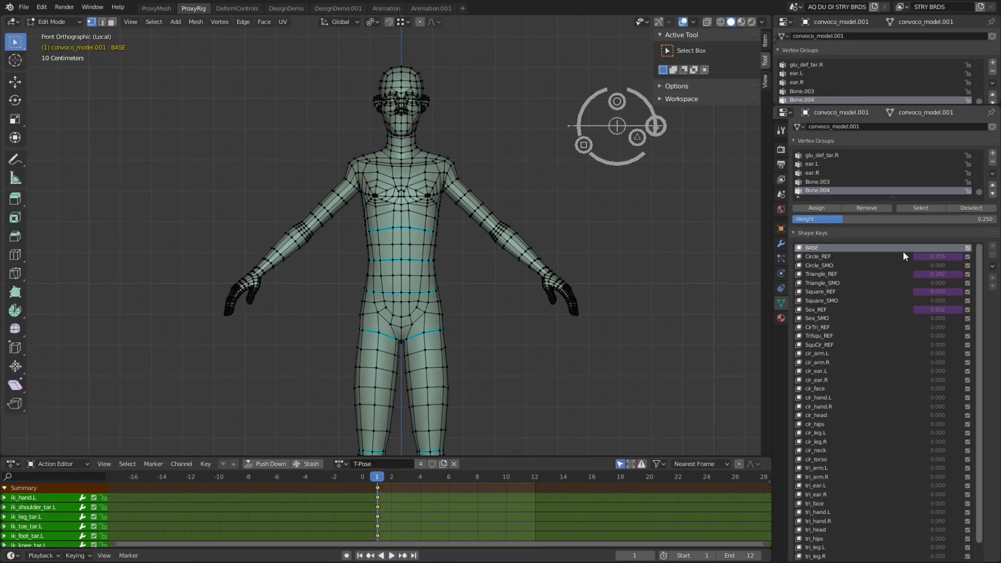
{"action": "left_click", "coordinate": [817, 256]}
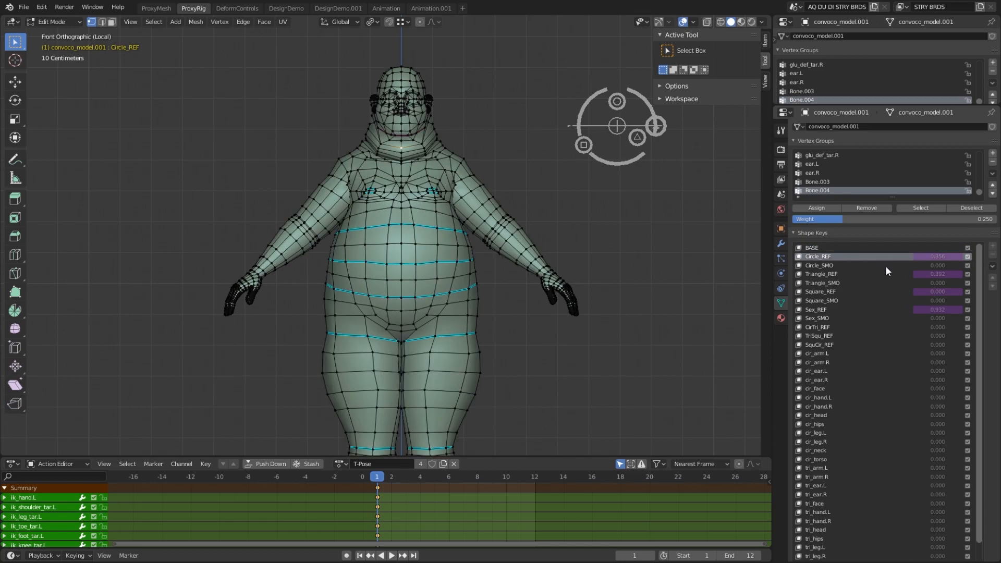
{"action": "left_click", "coordinate": [830, 291]}
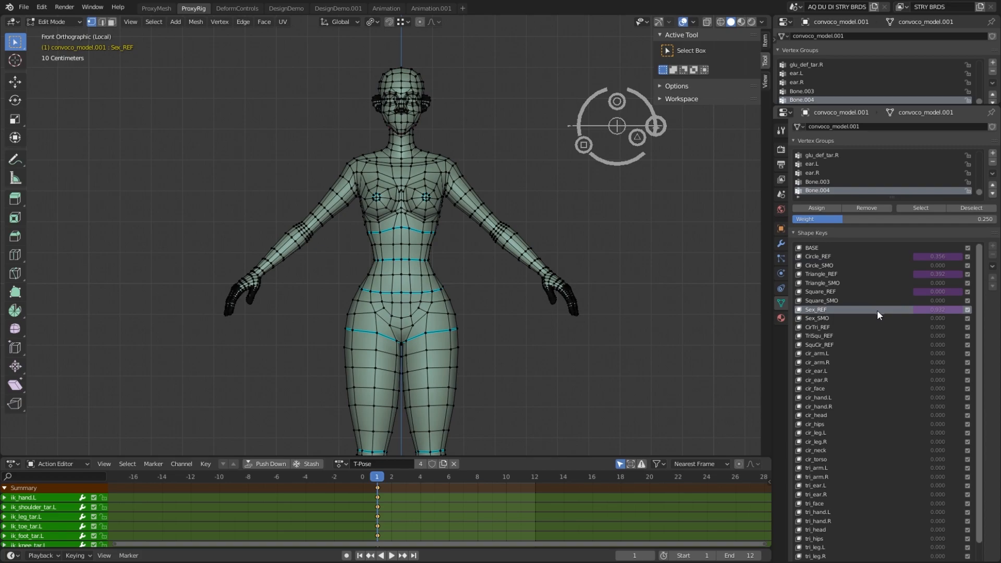
{"action": "left_click", "coordinate": [811, 247]}
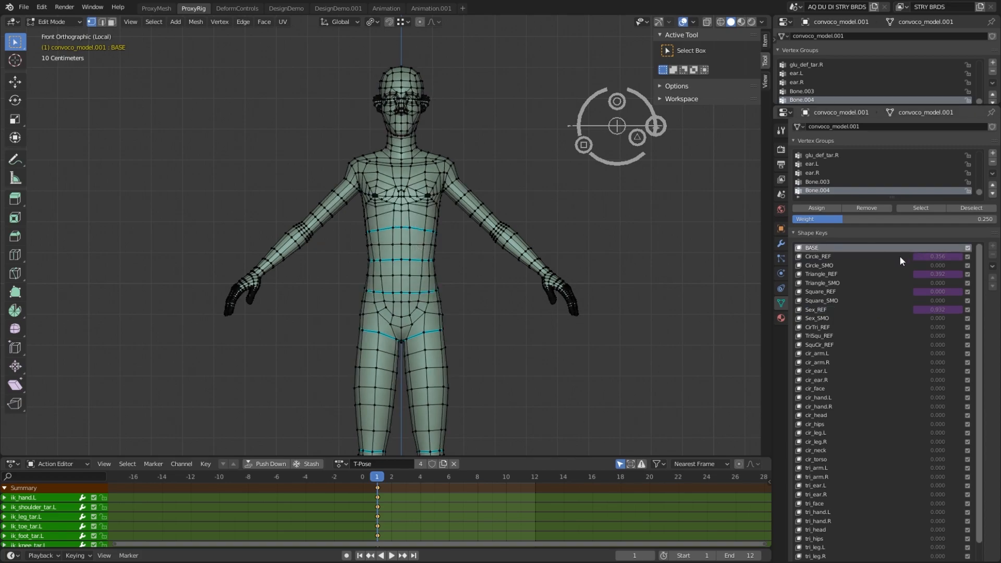
{"action": "left_click", "coordinate": [820, 274]}
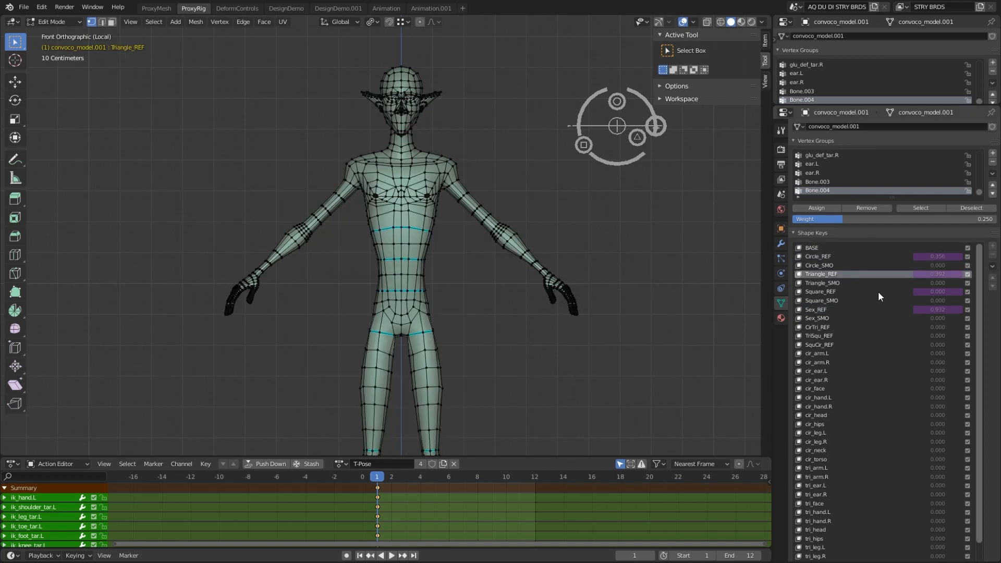
{"action": "left_click", "coordinate": [811, 247]}
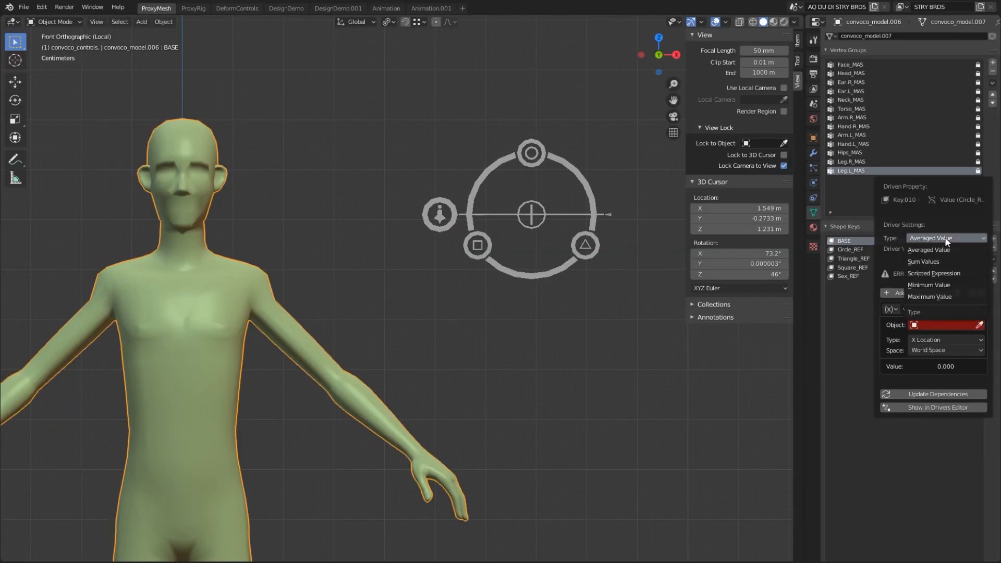
Step: Show the circle key's driver in the Drivers editor and view Triangle_REF's scripted-expression driver
{"action": "left_click", "coordinate": [937, 407]}
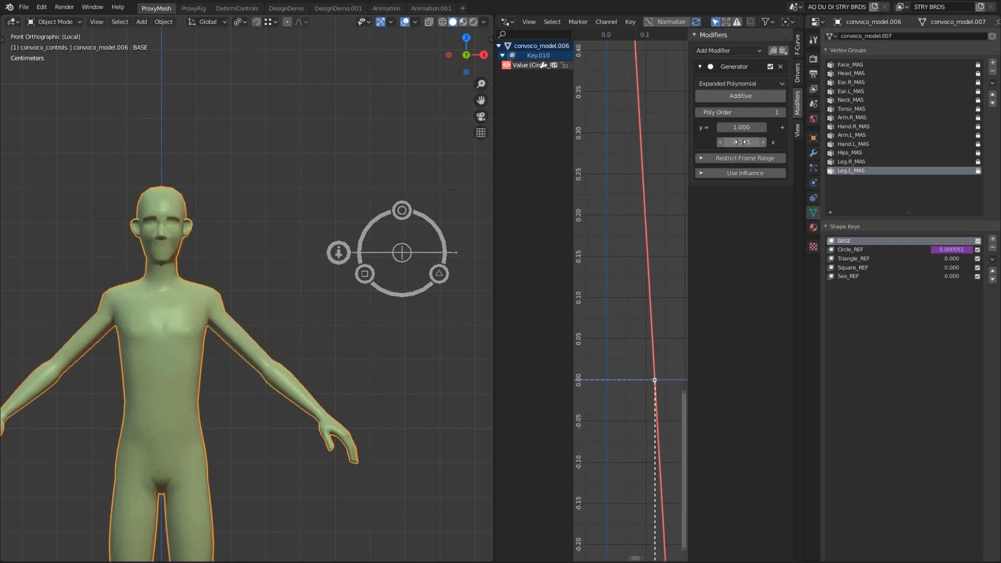
{"action": "right_click", "coordinate": [950, 258]}
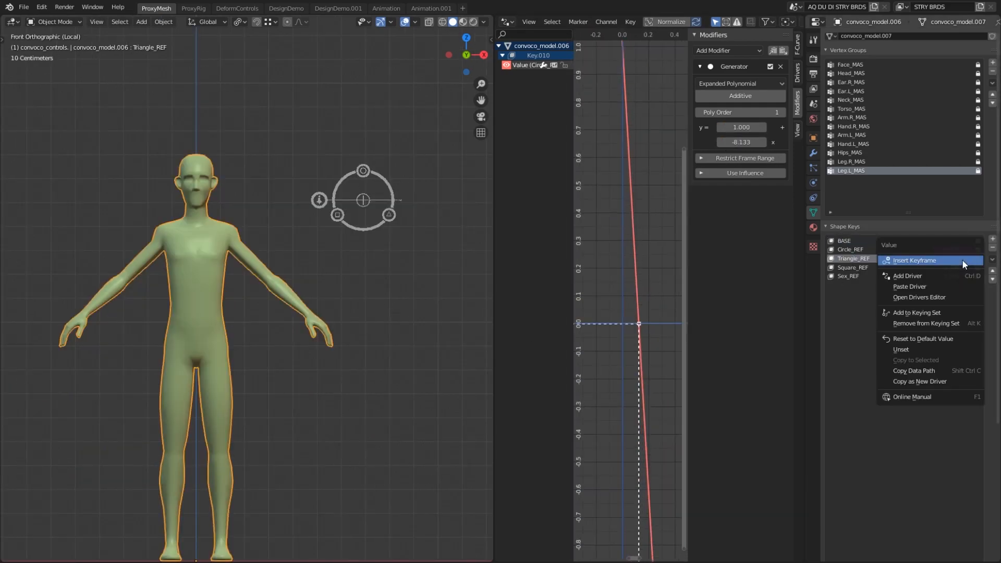
{"action": "left_click", "coordinate": [914, 260]}
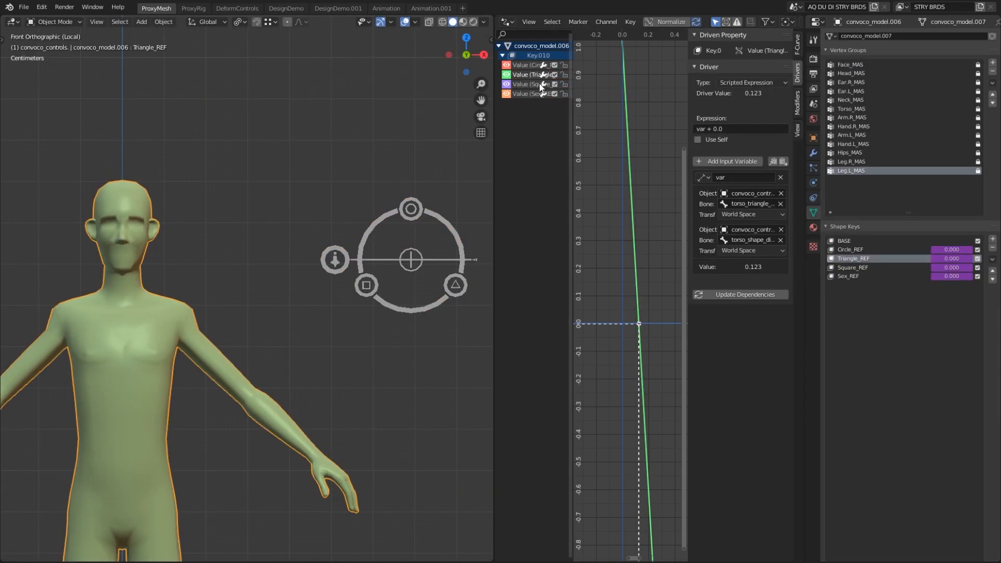
{"action": "left_click", "coordinate": [193, 8]}
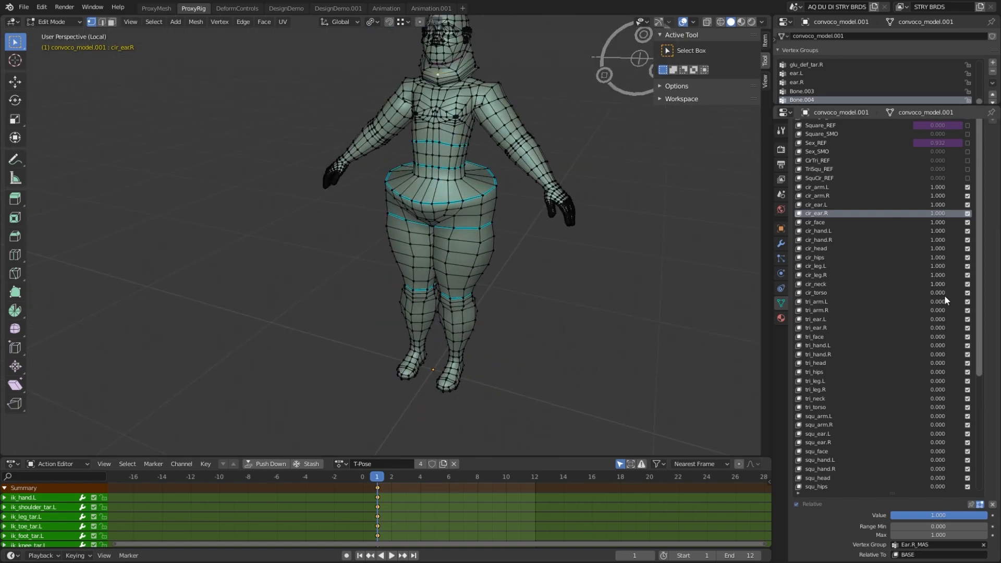
Step: Set the rig mesh's cir_ part shape keys to 0 and return to ProxyMesh's driver view
{"action": "left_click", "coordinate": [815, 310]}
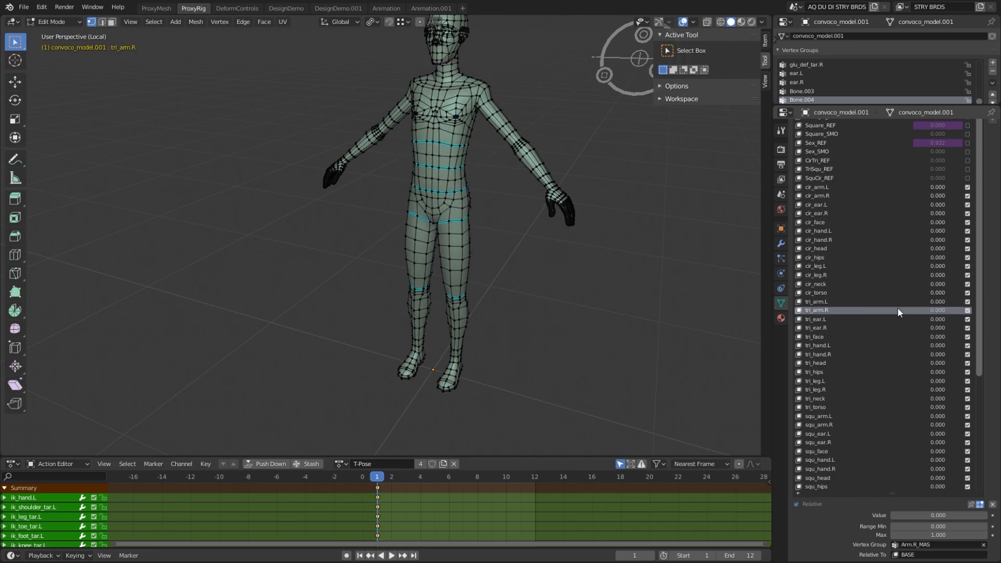
{"action": "left_click", "coordinate": [816, 301]}
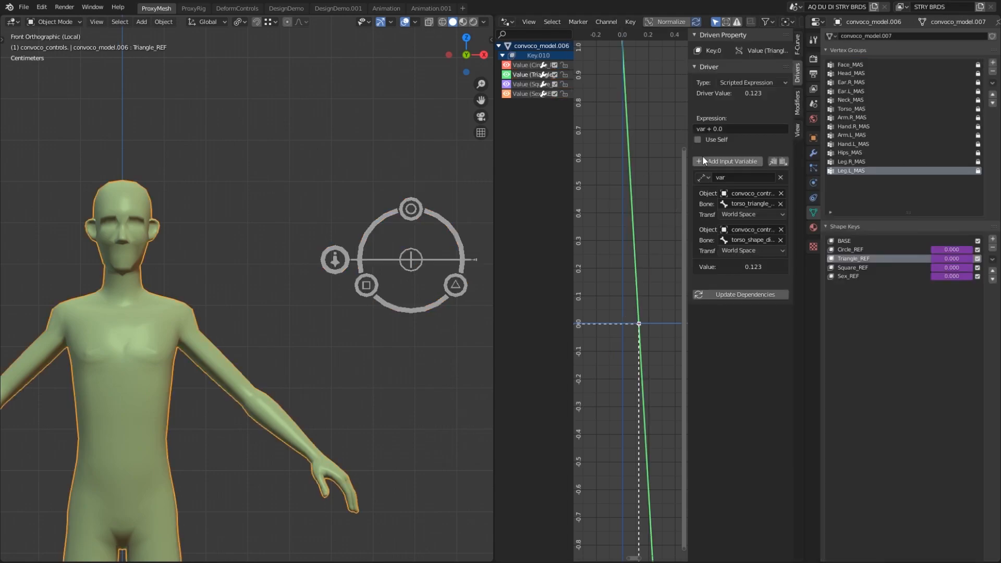
Step: Inspect the Square_REF and Sex_REF driver bone variables, move the control dial, and view Modifiers
{"action": "left_click", "coordinate": [753, 204]}
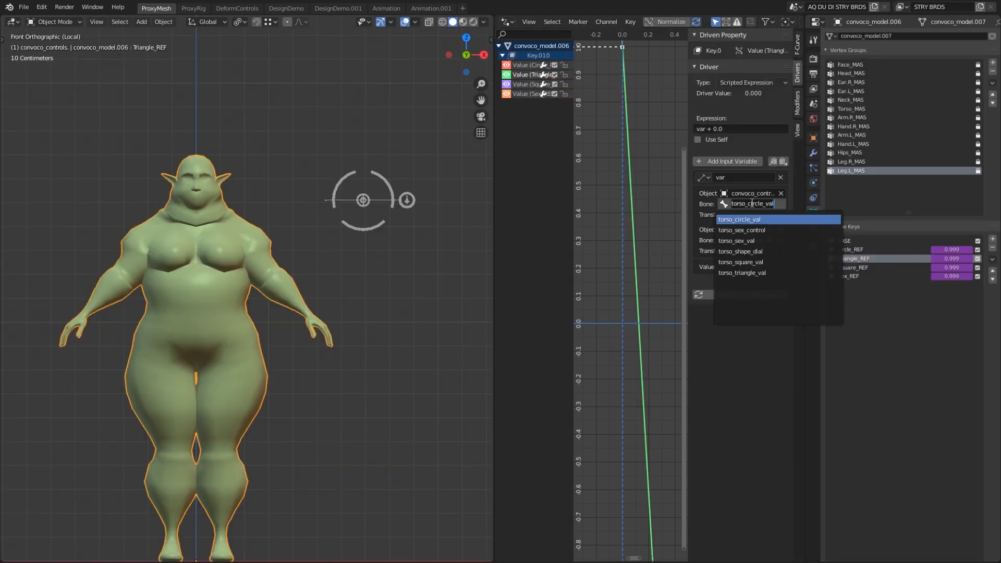
{"action": "left_click", "coordinate": [742, 273]}
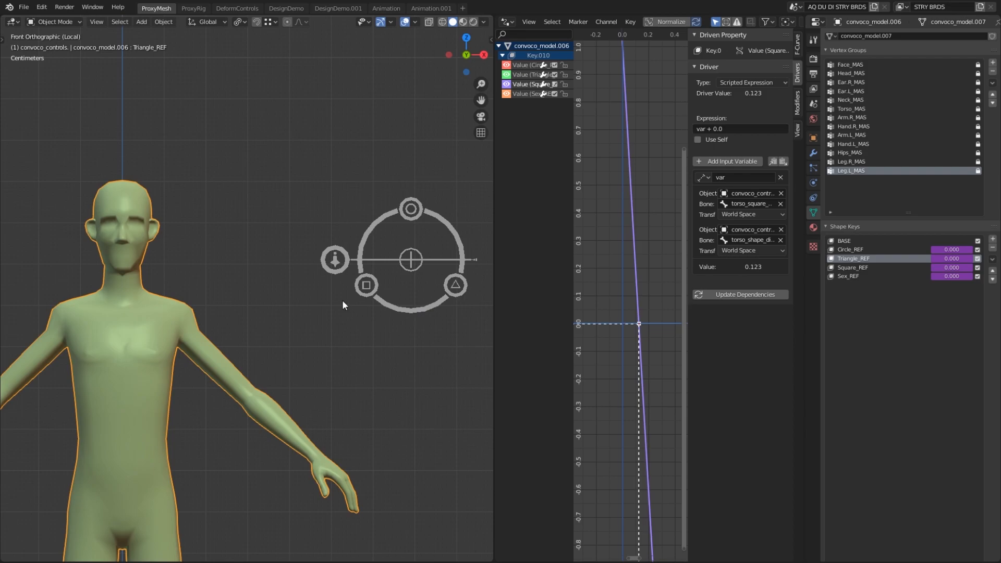
{"action": "left_click", "coordinate": [410, 259]}
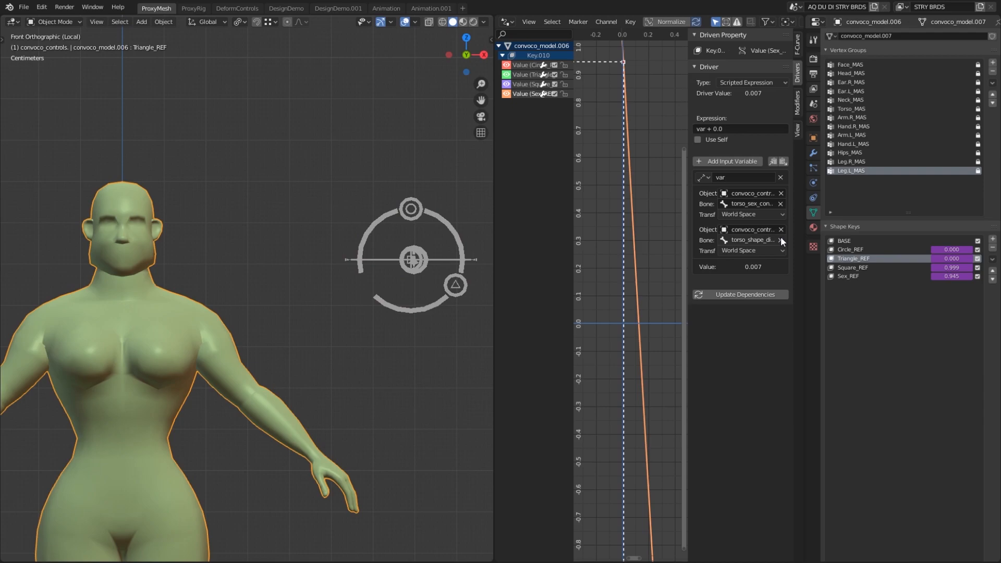
{"action": "left_click", "coordinate": [753, 239]}
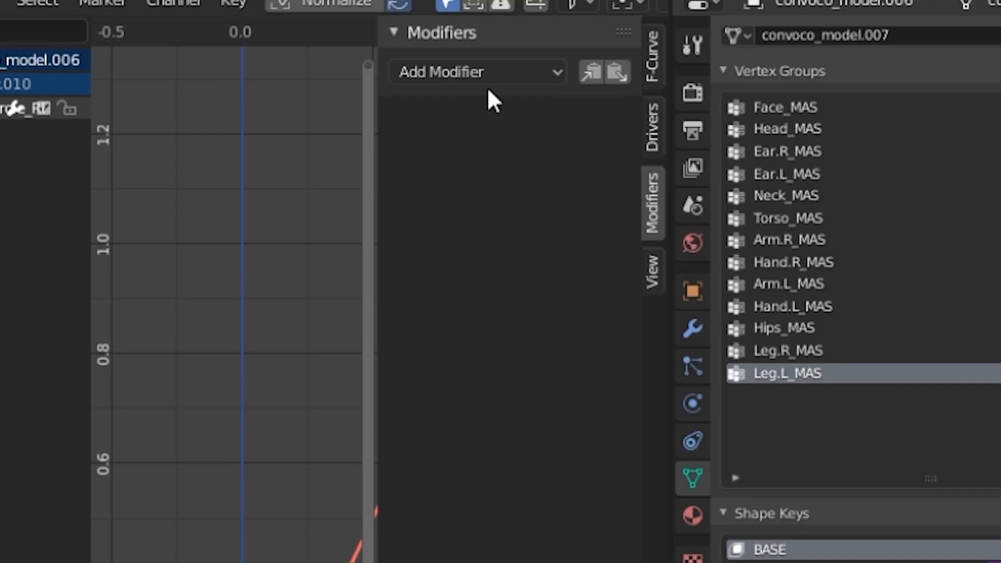
Step: Check the F-curve's Generator modifier, then view torso_triangle_val's Limit Location constraint
{"action": "left_click", "coordinate": [477, 72]}
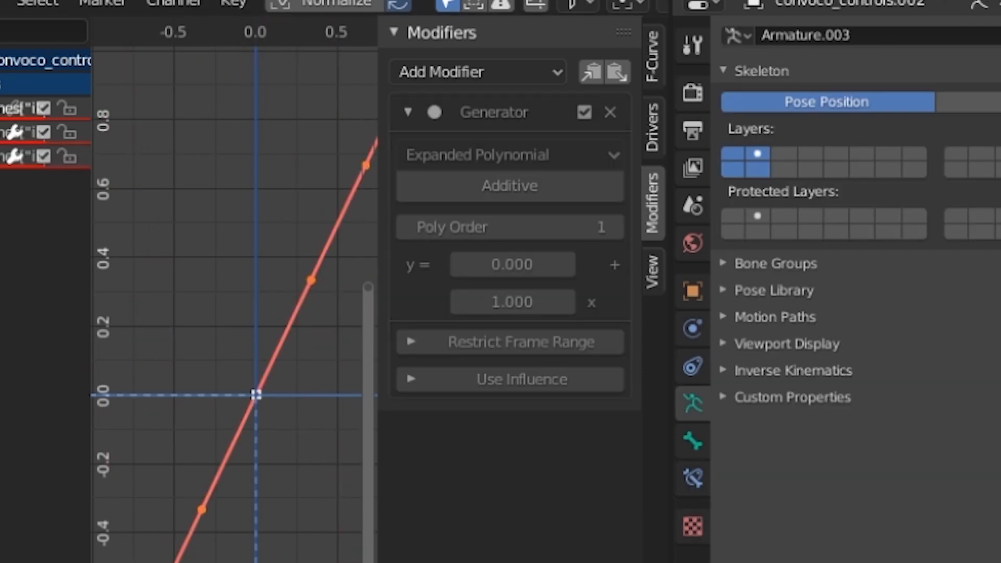
{"action": "left_click", "coordinate": [651, 267]}
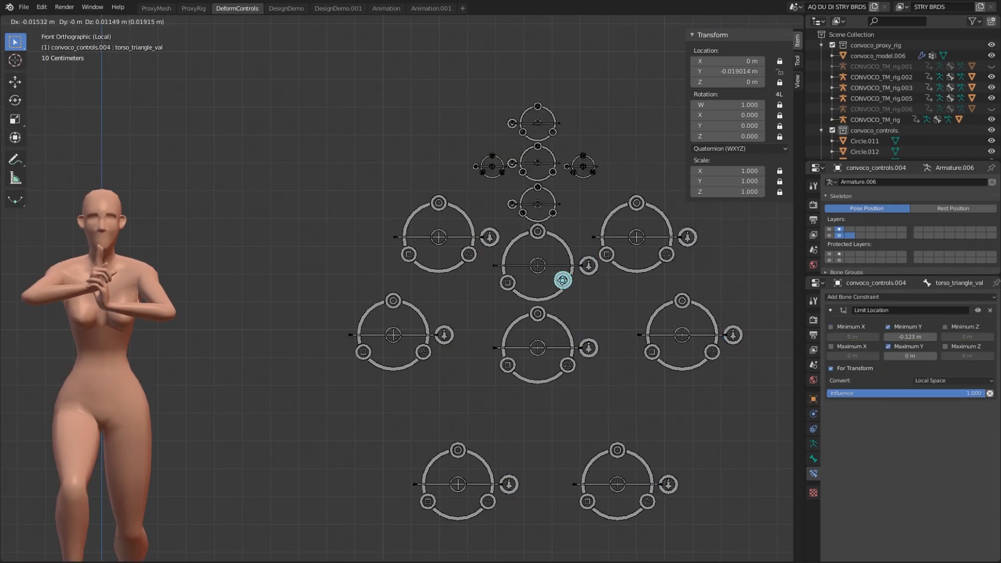
Step: Select the proxy rig's bone widgets in the perspective viewport
{"action": "left_click", "coordinate": [457, 465]}
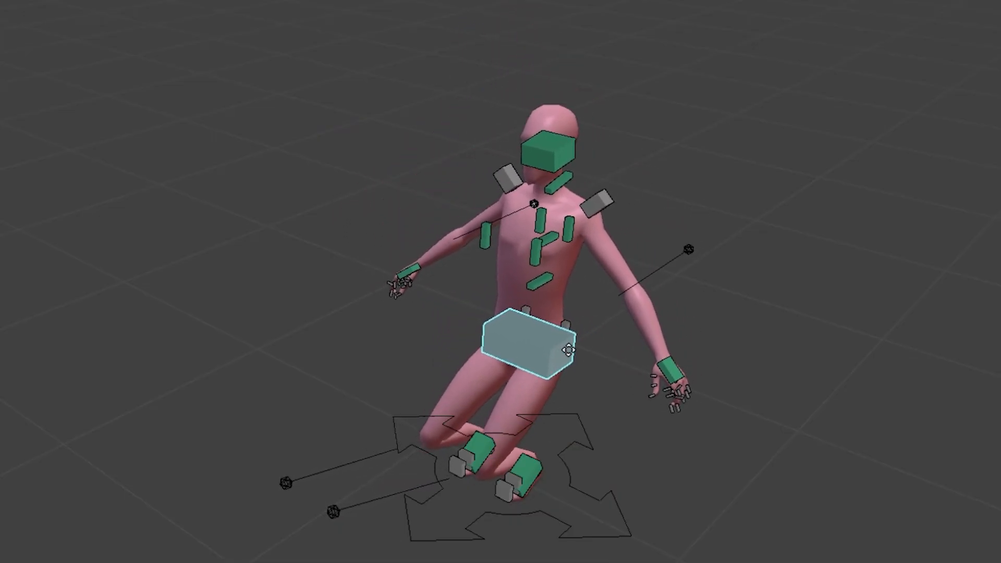
{"action": "left_click", "coordinate": [529, 472]}
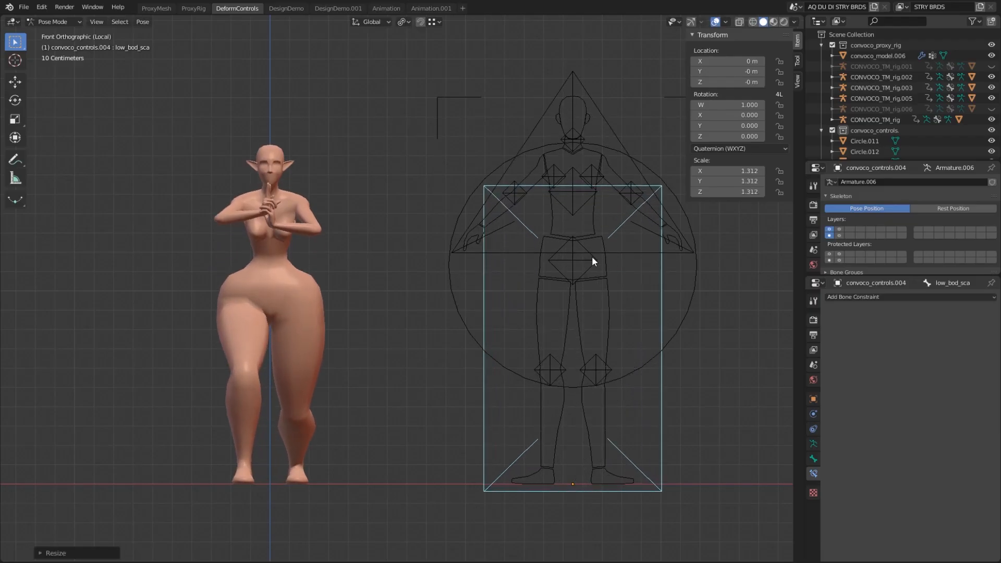
Step: Scale the hips thickness control to about 0.586 and torso to 2.295
{"action": "left_click", "coordinate": [572, 259]}
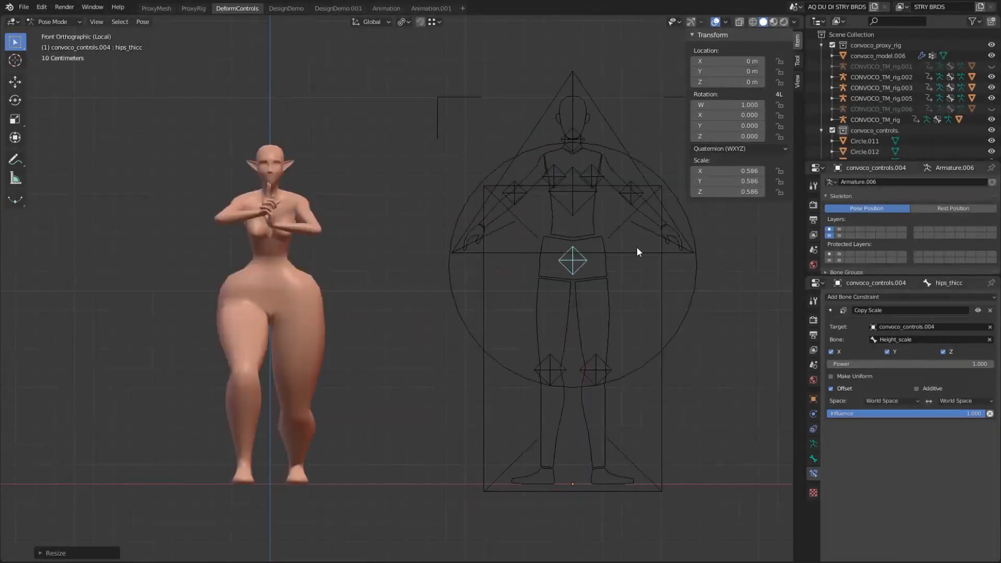
{"action": "left_click", "coordinate": [646, 285]}
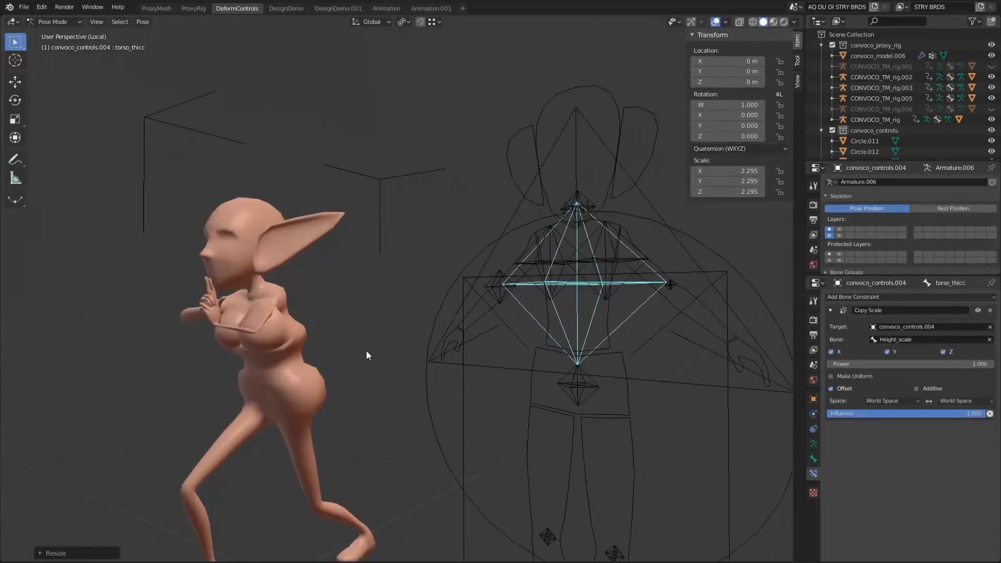
{"action": "left_click", "coordinate": [287, 8]}
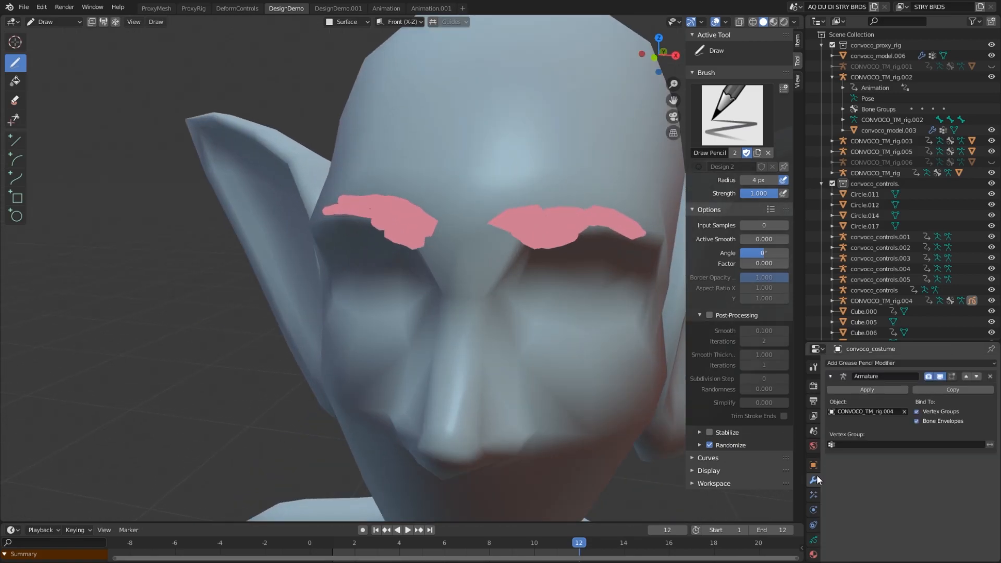
Step: Show the grease pencil modifier list for the costume object
{"action": "left_click", "coordinate": [861, 362]}
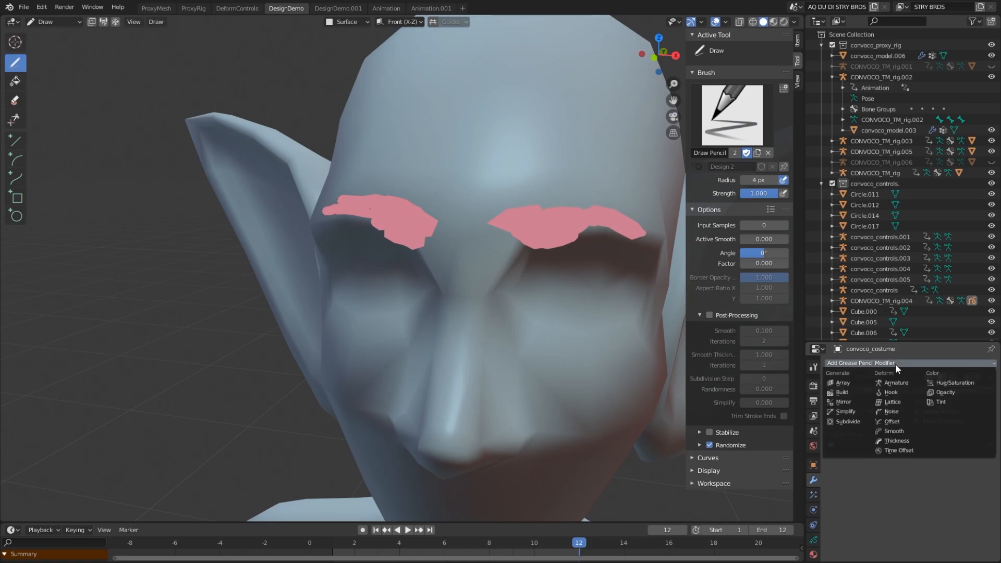
{"action": "left_click", "coordinate": [895, 382]}
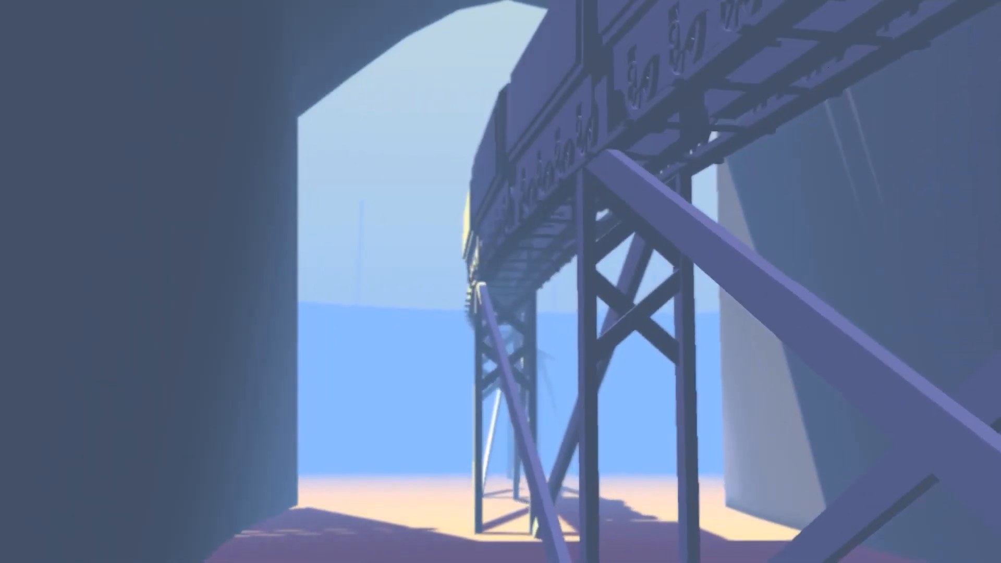
{"action": "mouse_move", "coordinate": [501, 281]}
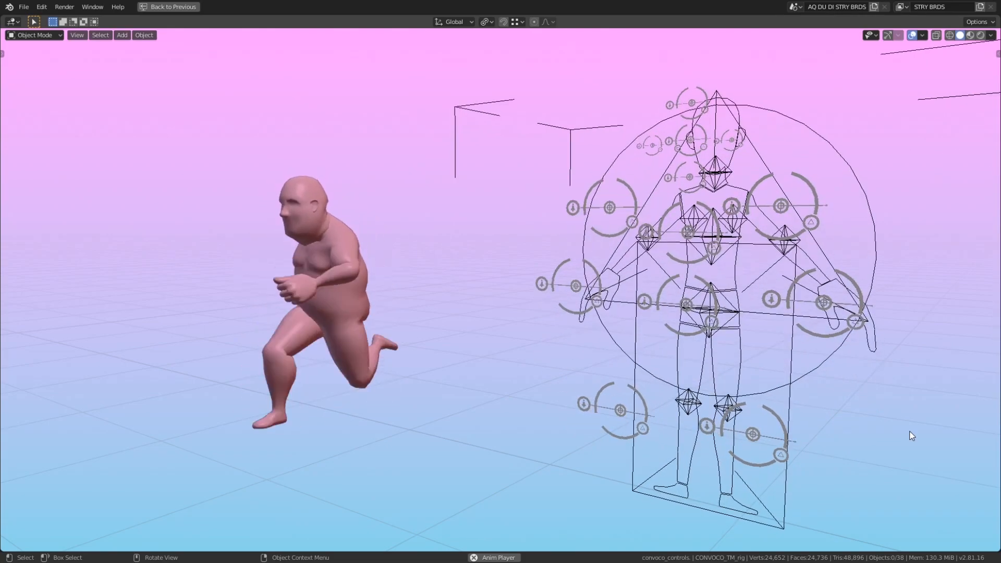
Step: Switch to the DesignDemo workspace showing the grease pencil face
{"action": "left_click", "coordinate": [286, 8]}
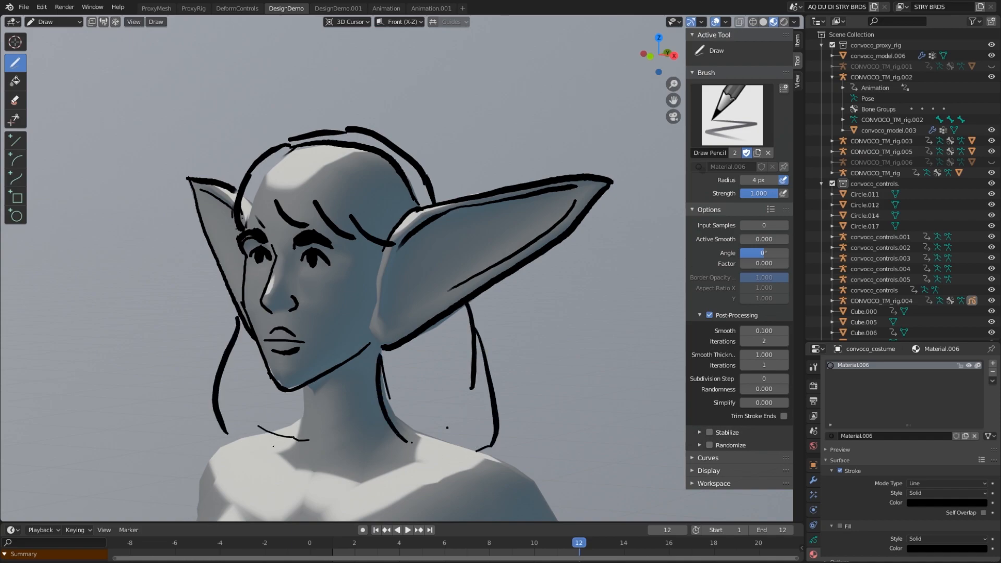
{"action": "scroll", "scroll_direction": "down", "scroll_amount": 3}
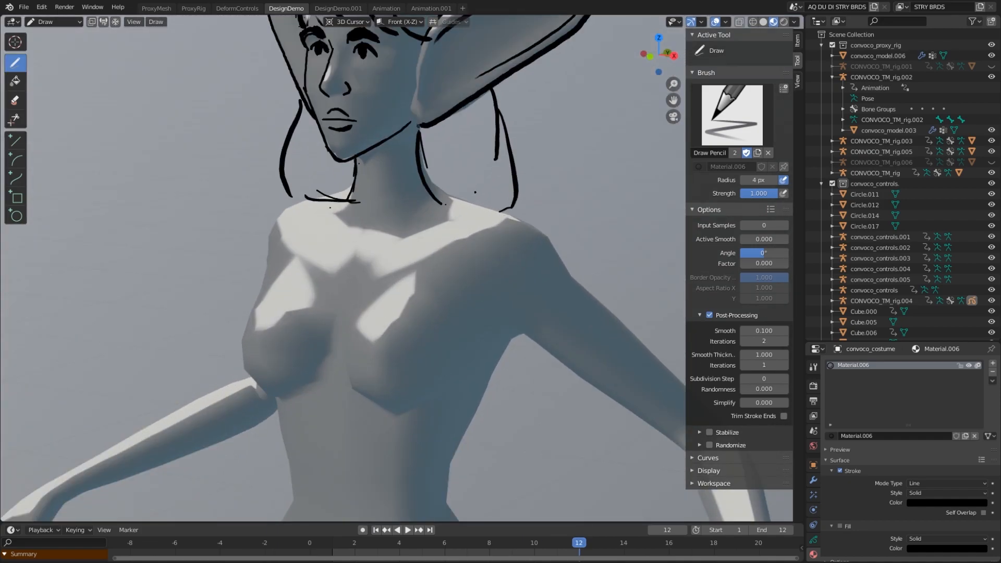